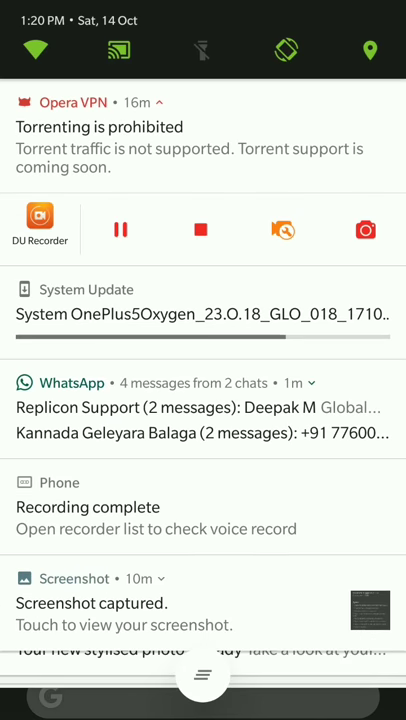
Step: Close the notification shade and reveal the app drawer on the home screen
scroll("up", 3)
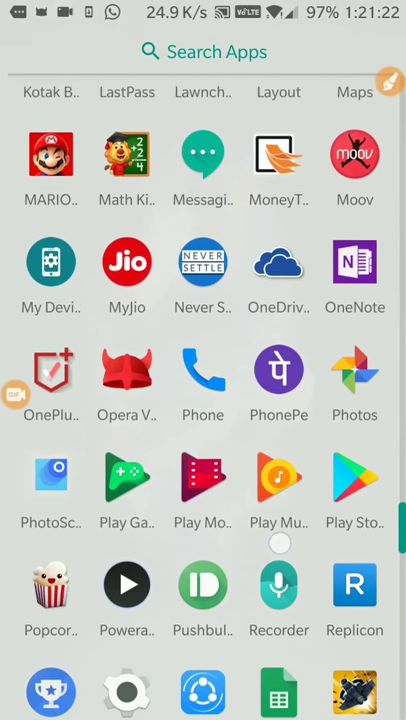
Step: Launch Opera VPN from the app drawer and dismiss the connecting-to-CA notification
scroll("up", 3)
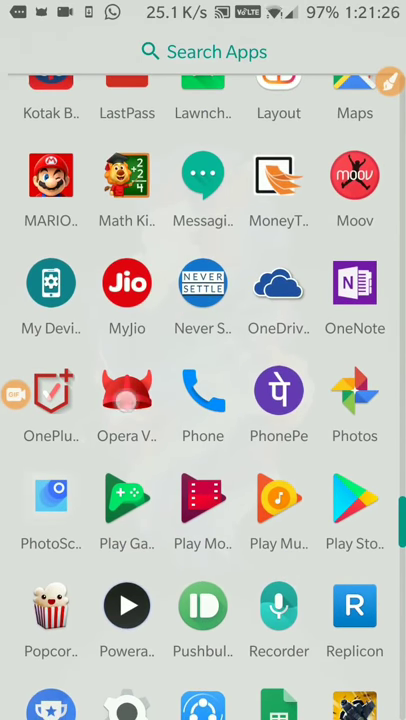
left_click(126, 404)
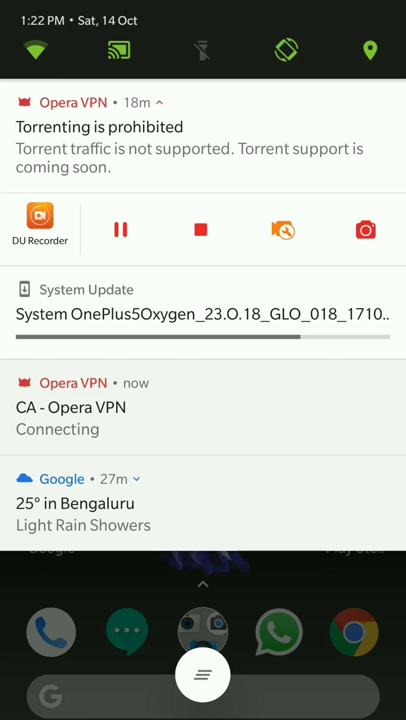
left_click(204, 312)
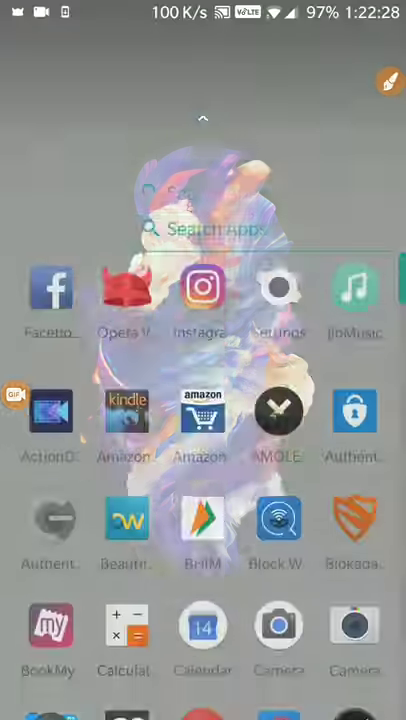
Step: Expand the Opera Free VPN listing's full description and read through it
scroll("down", 3)
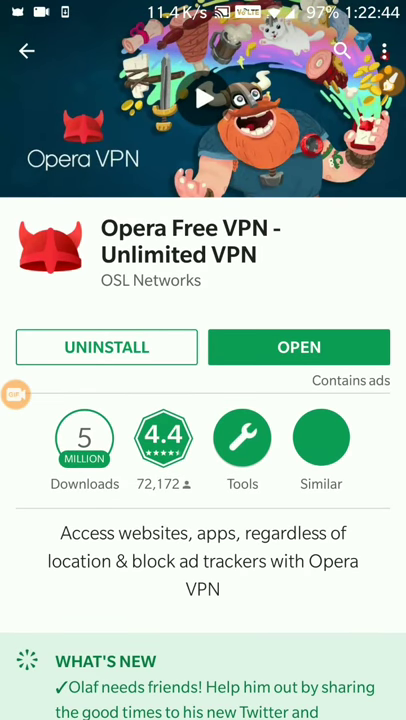
scroll("down", 3)
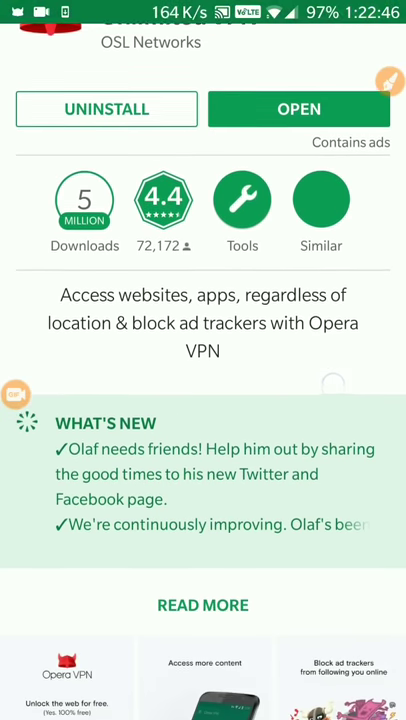
left_click(204, 604)
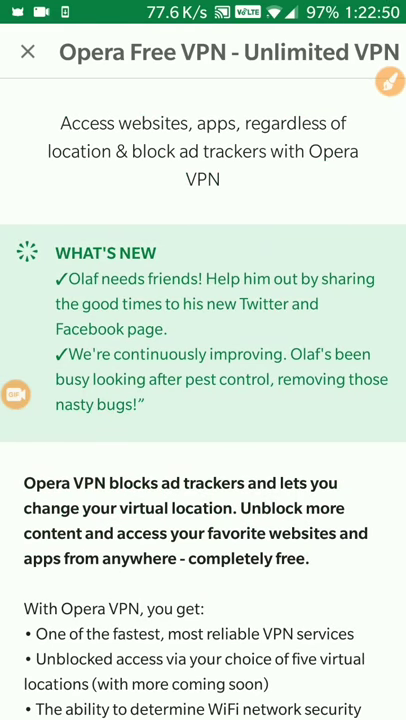
scroll("down", 3)
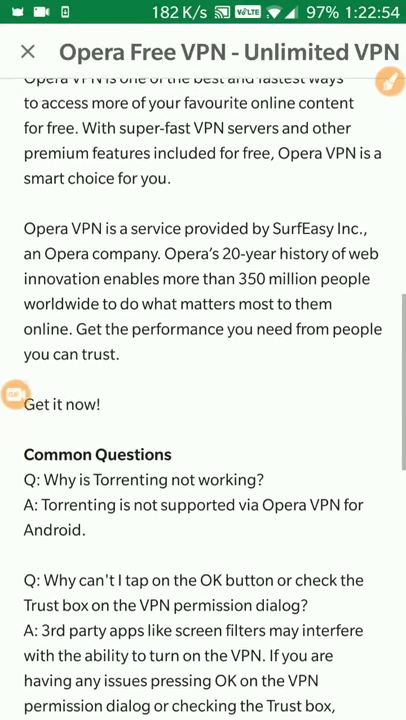
scroll("down", 3)
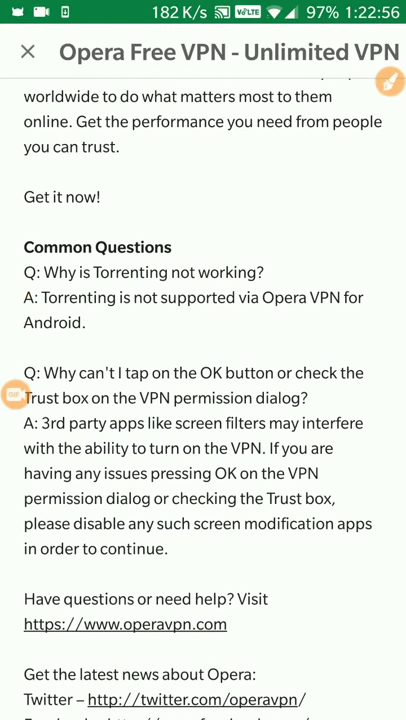
Step: Return to the listing, review its common questions and scroll back to the top
left_click(28, 52)
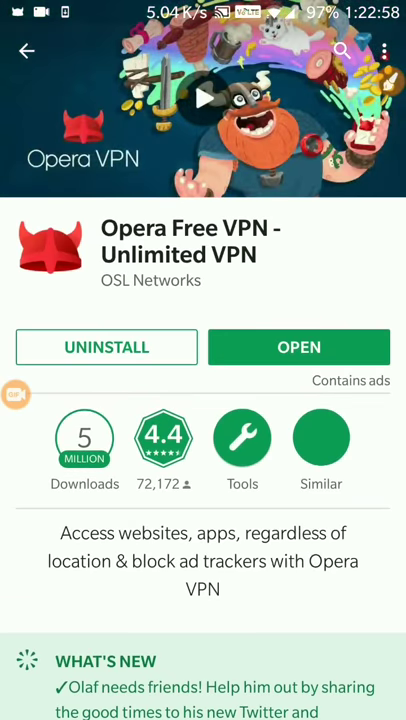
scroll("down", 3)
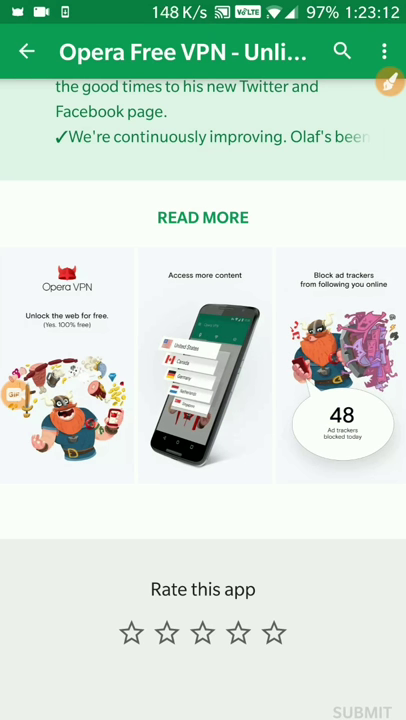
scroll("up", 3)
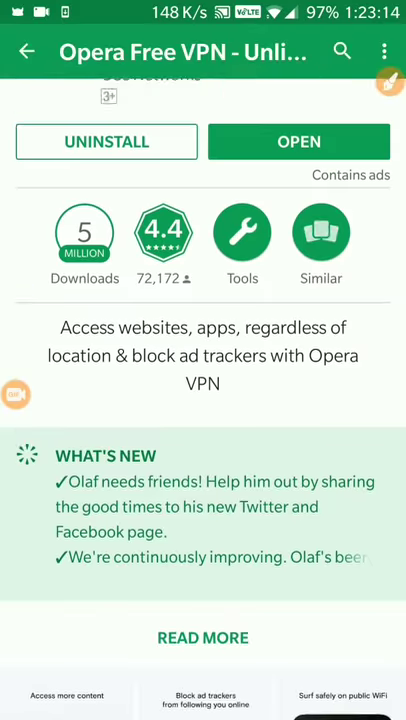
scroll("up", 3)
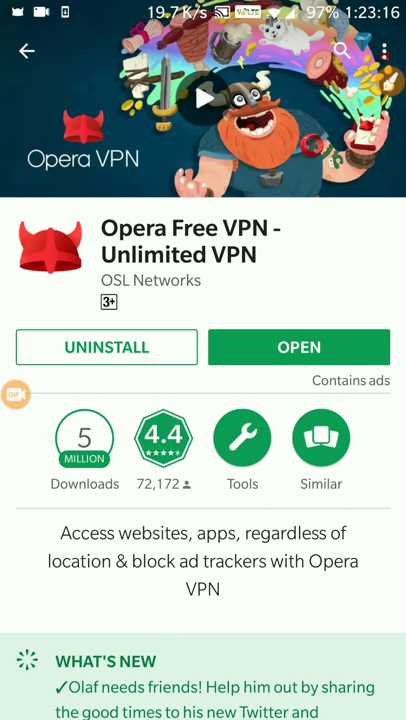
Step: Leave the Play Store and view the OxygenOS 4.5.13 update downloading at 92.2% of 141 MB
left_click(28, 50)
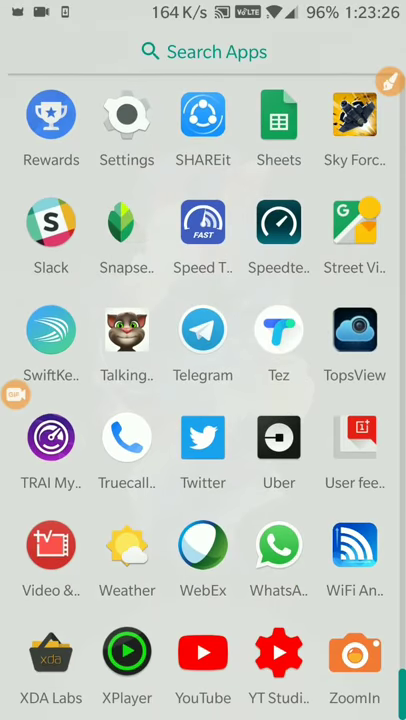
left_click_drag(204, 4, 204, 400)
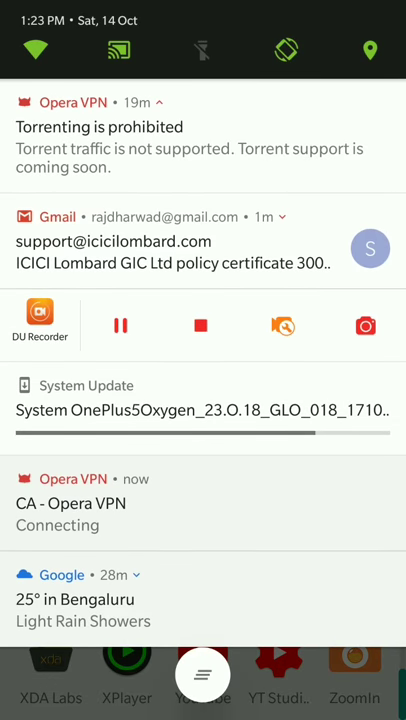
left_click(200, 384)
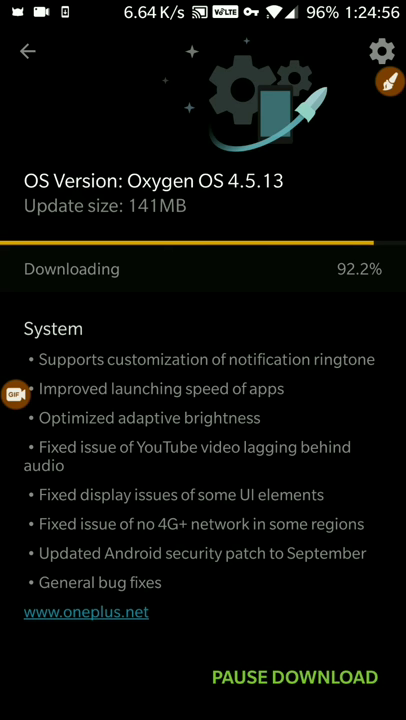
Step: Switch from the update screen to Opera VPN via its CA Connected notification
left_click_drag(200, 10, 200, 400)
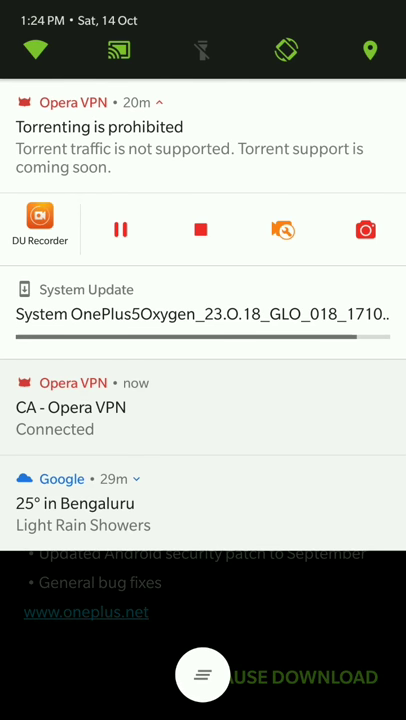
left_click(200, 300)
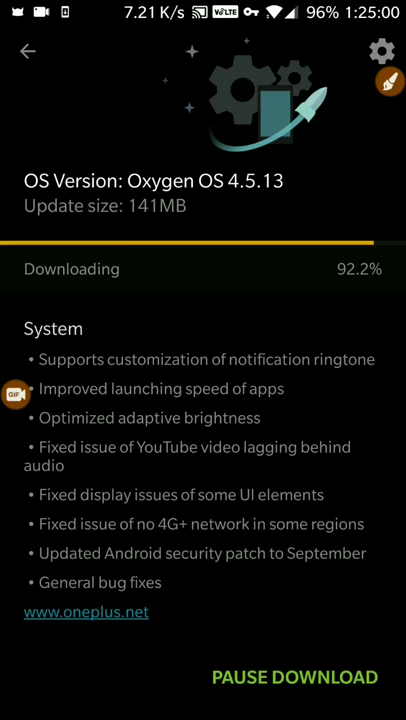
left_click_drag(204, 10, 204, 400)
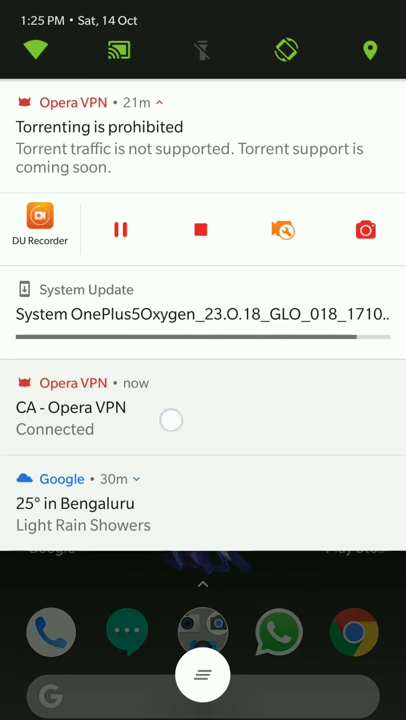
left_click(72, 406)
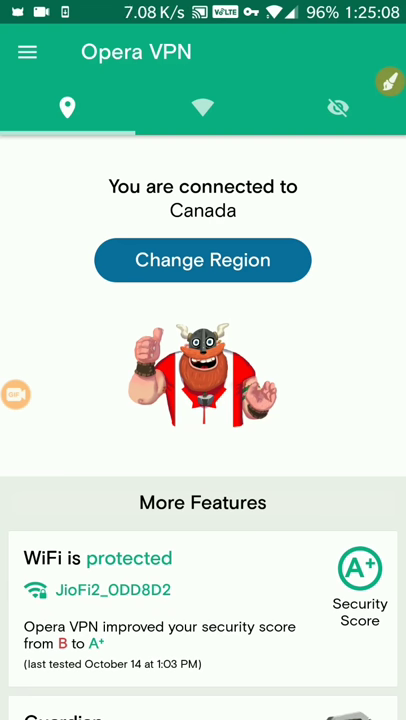
Step: Check the A+ Wi-Fi security score, then review the Canada connection and More Features
left_click(202, 108)
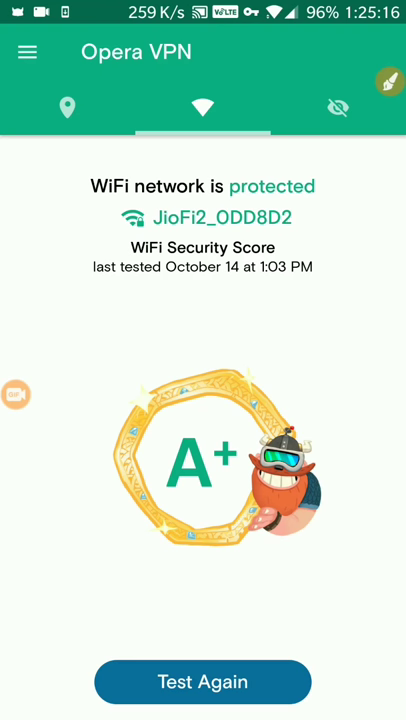
left_click(336, 108)
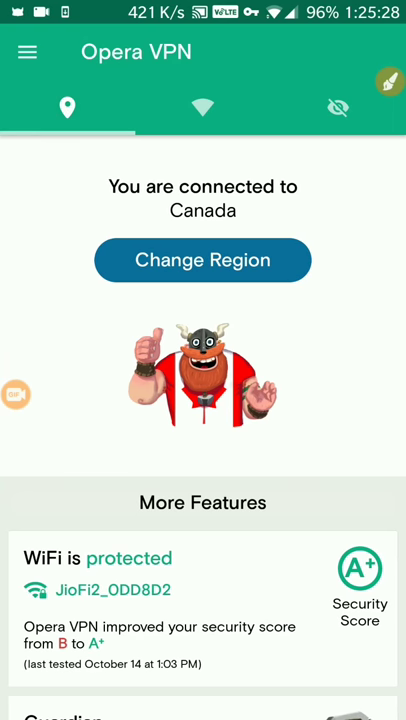
scroll("down", 3)
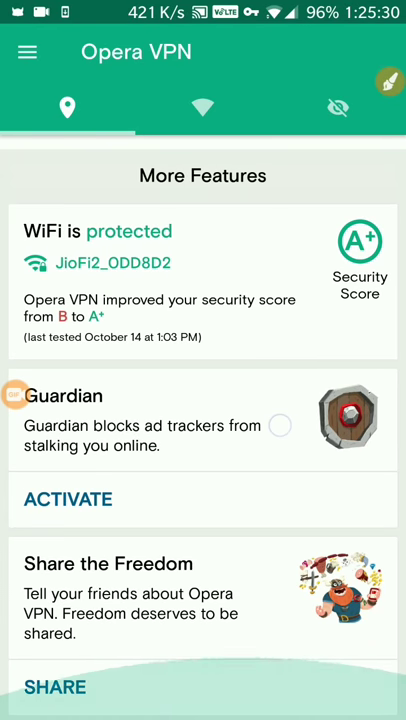
scroll("down", 3)
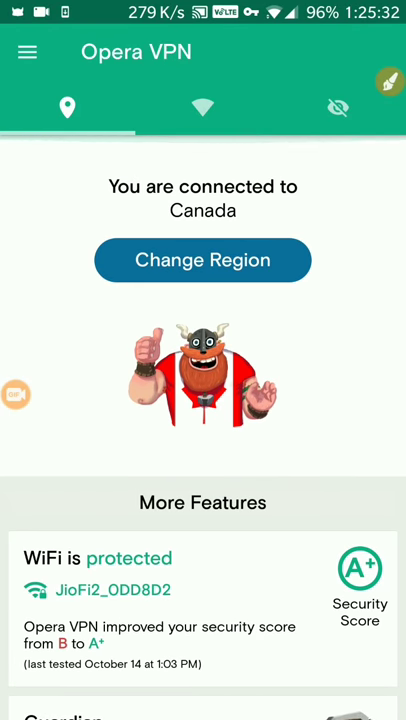
Step: Finish browsing Opera VPN's features, return home and bring up the app drawer
left_click(28, 52)
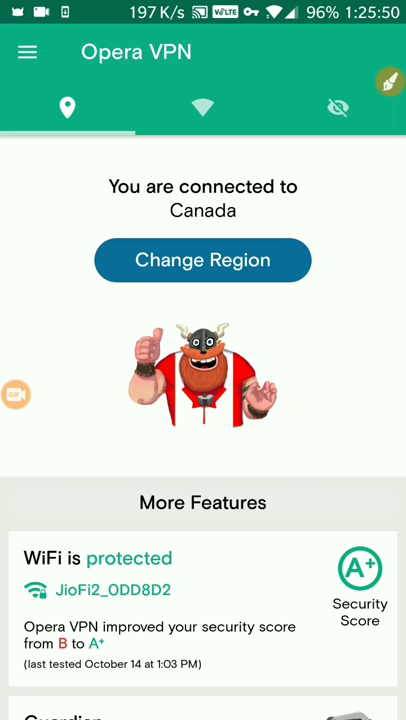
scroll("down", 3)
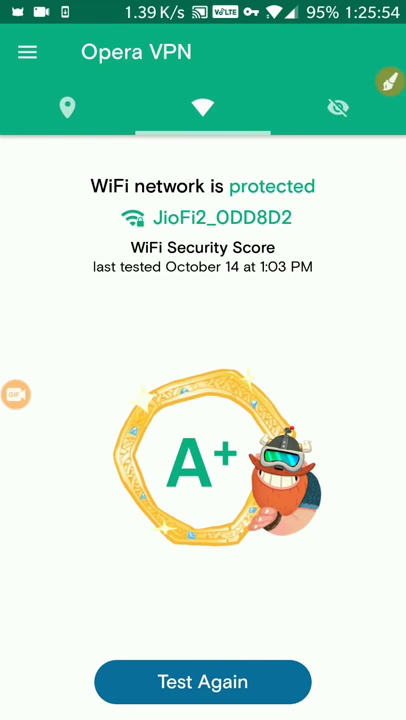
left_click(68, 108)
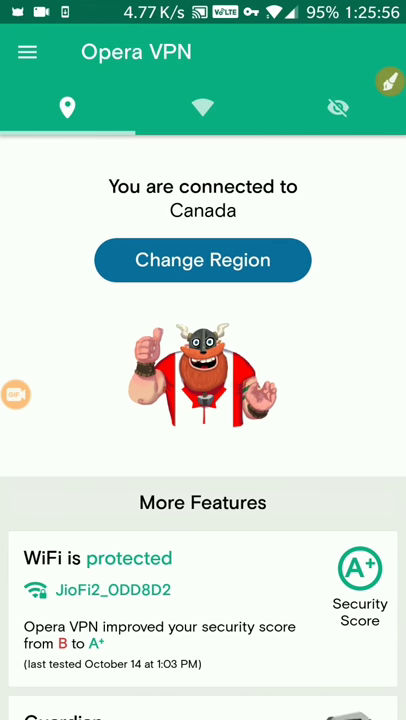
key("home")
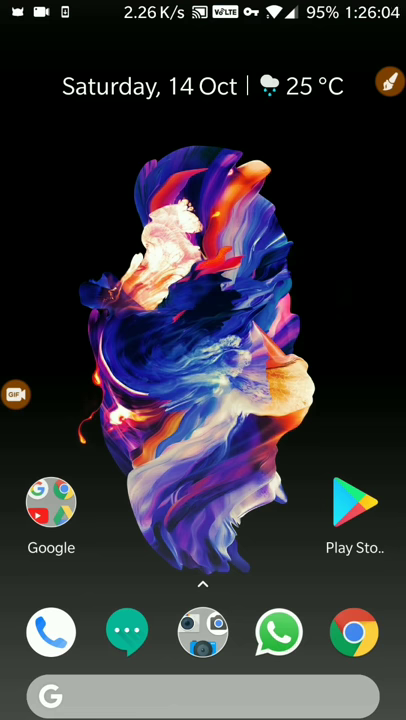
scroll("up", 3)
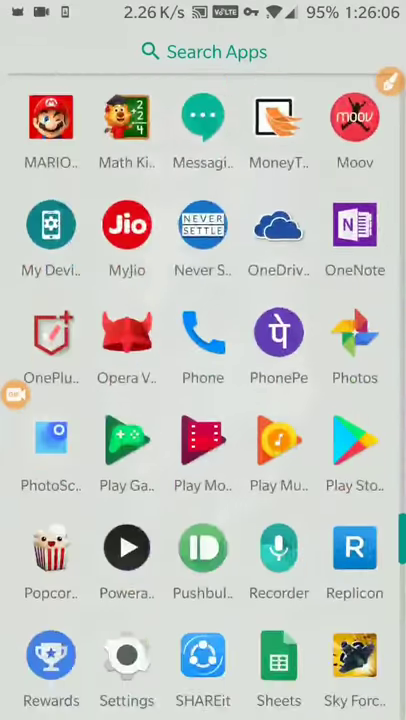